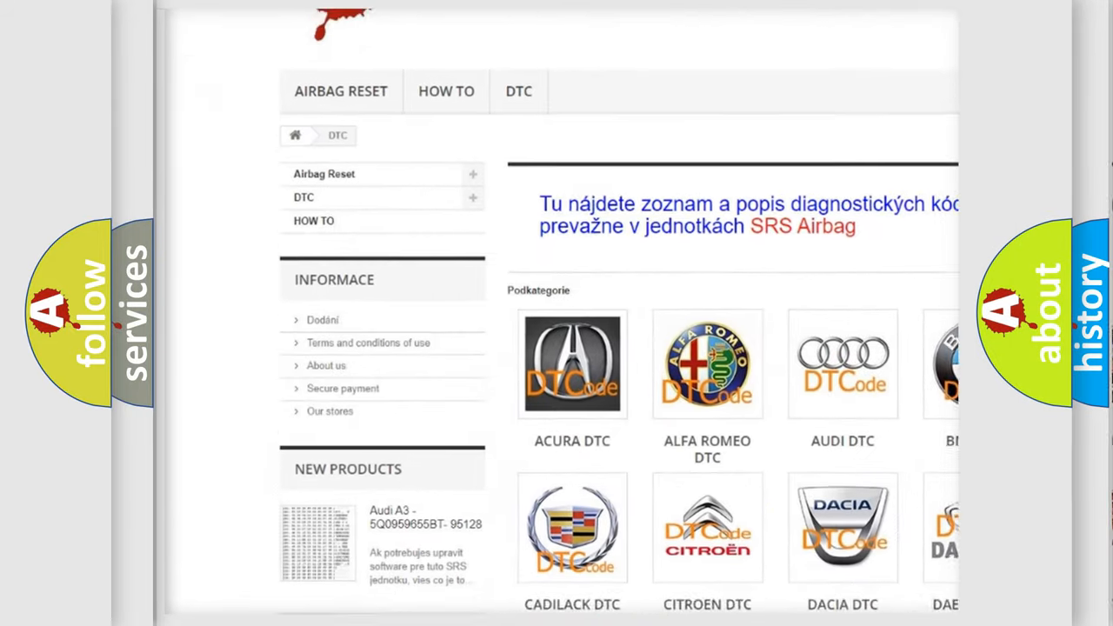
Advance the slides to show 0A63 becoming P0A63 and the 0000–1111 to 0–F lookup table.
{"action": "scroll", "scroll_direction": "down", "scroll_amount": 3}
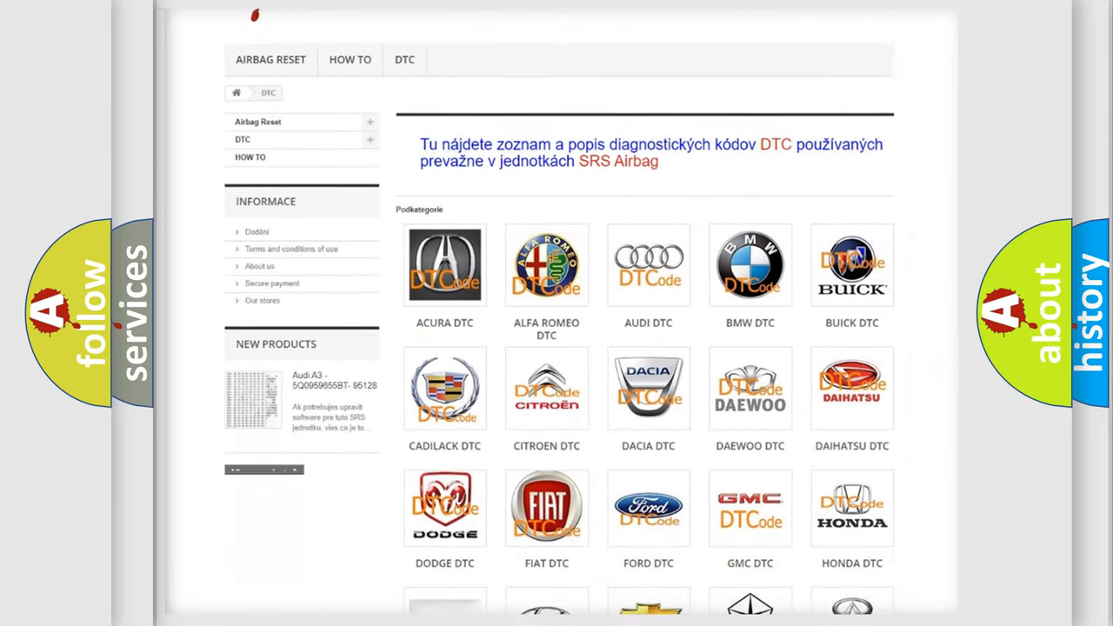
{"action": "scroll", "scroll_direction": "down", "scroll_amount": 3}
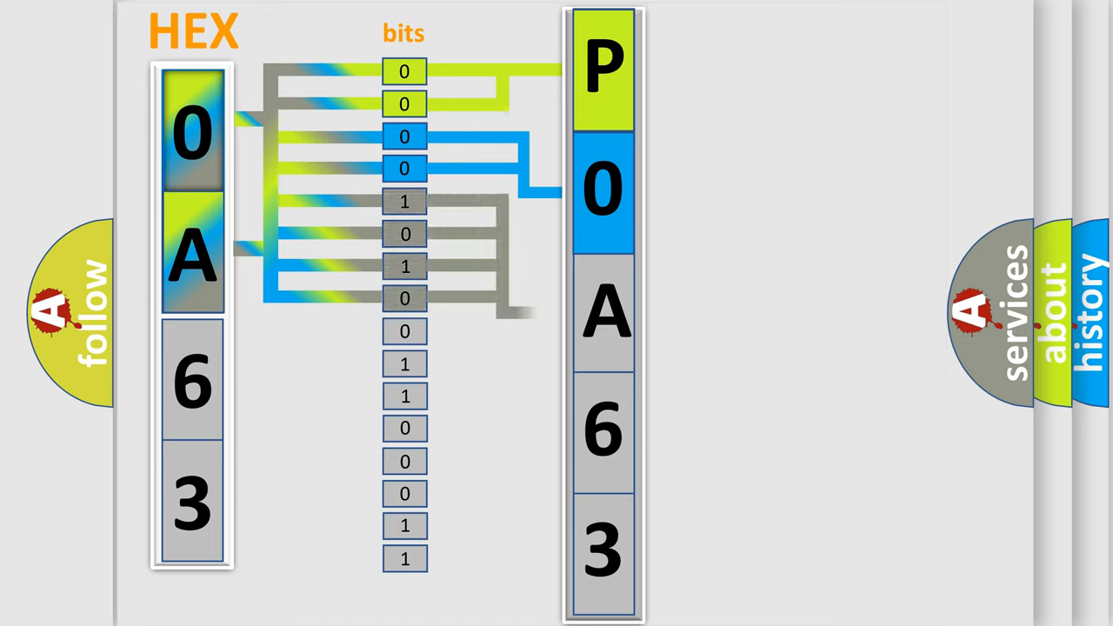
{"action": "left_click", "coordinate": [603, 311]}
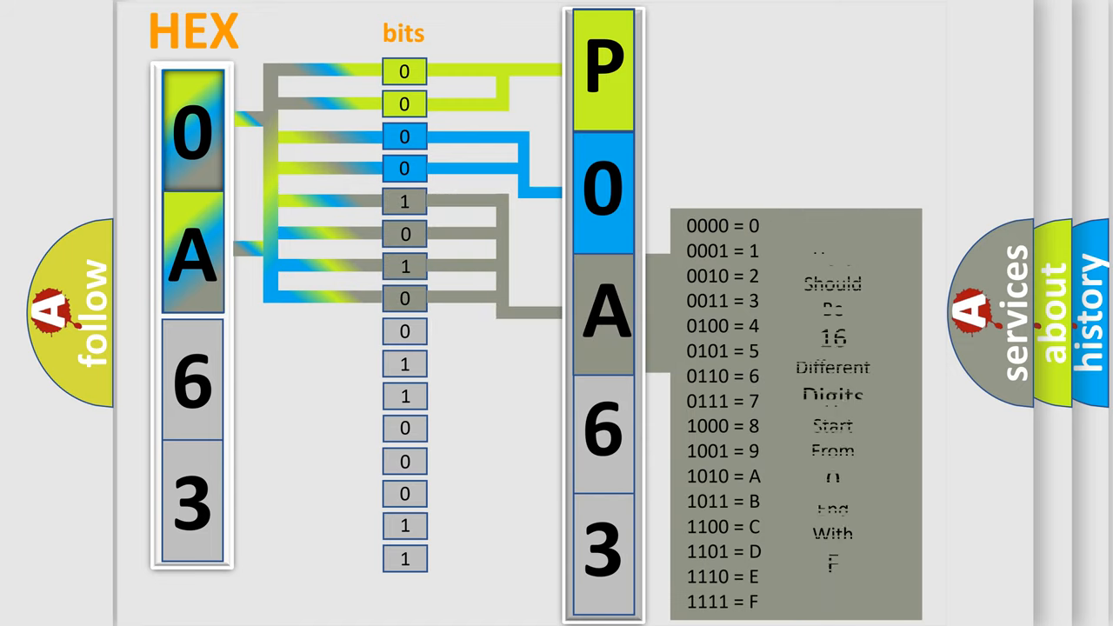